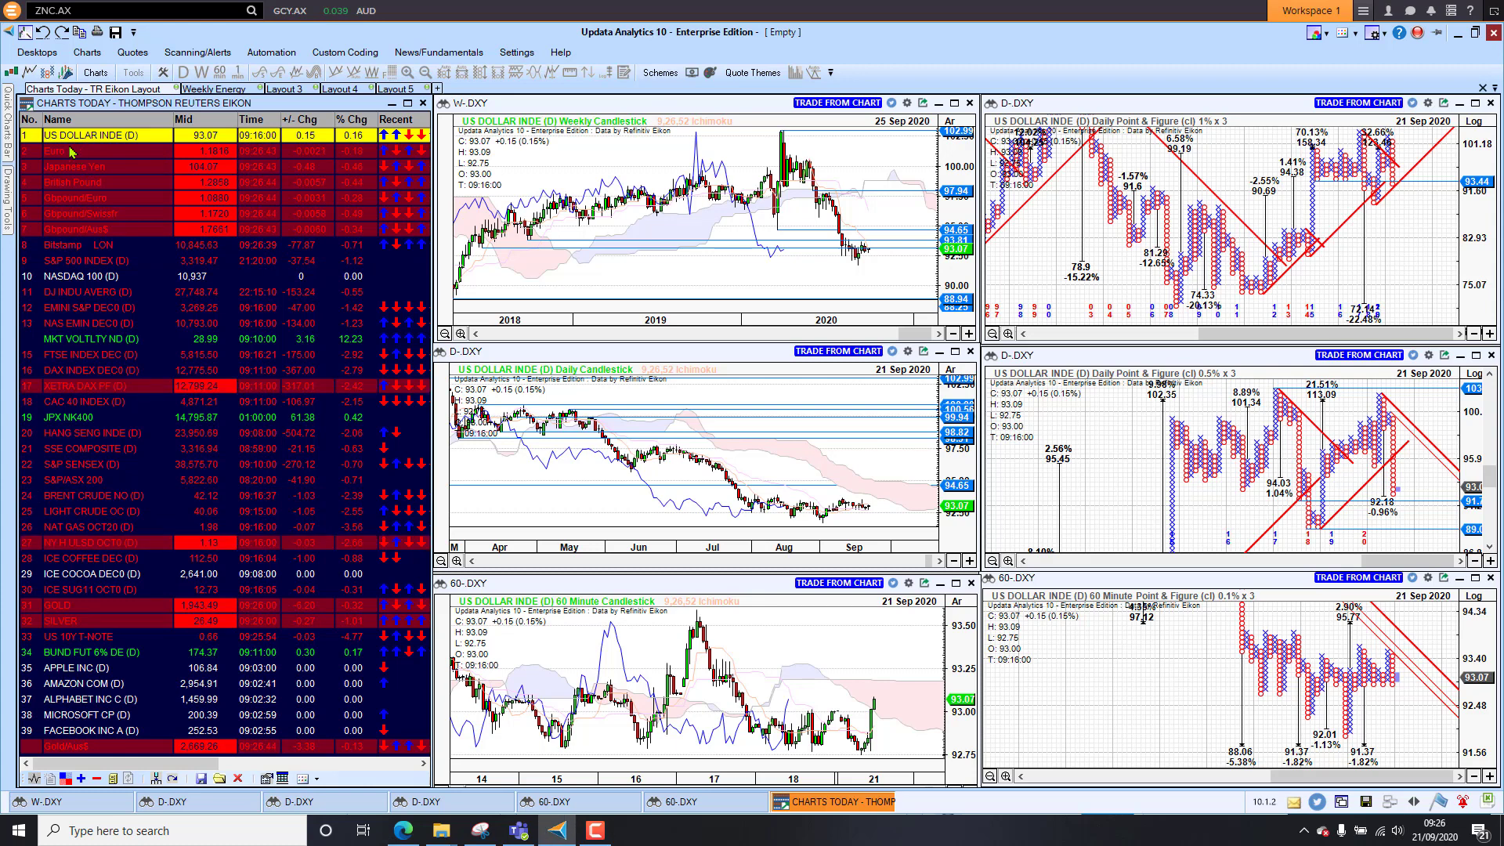
# Load the Euro, British Pound and Gbpound/Euro chart sets from the Charts Today watchlist.
pyautogui.click(71, 150)
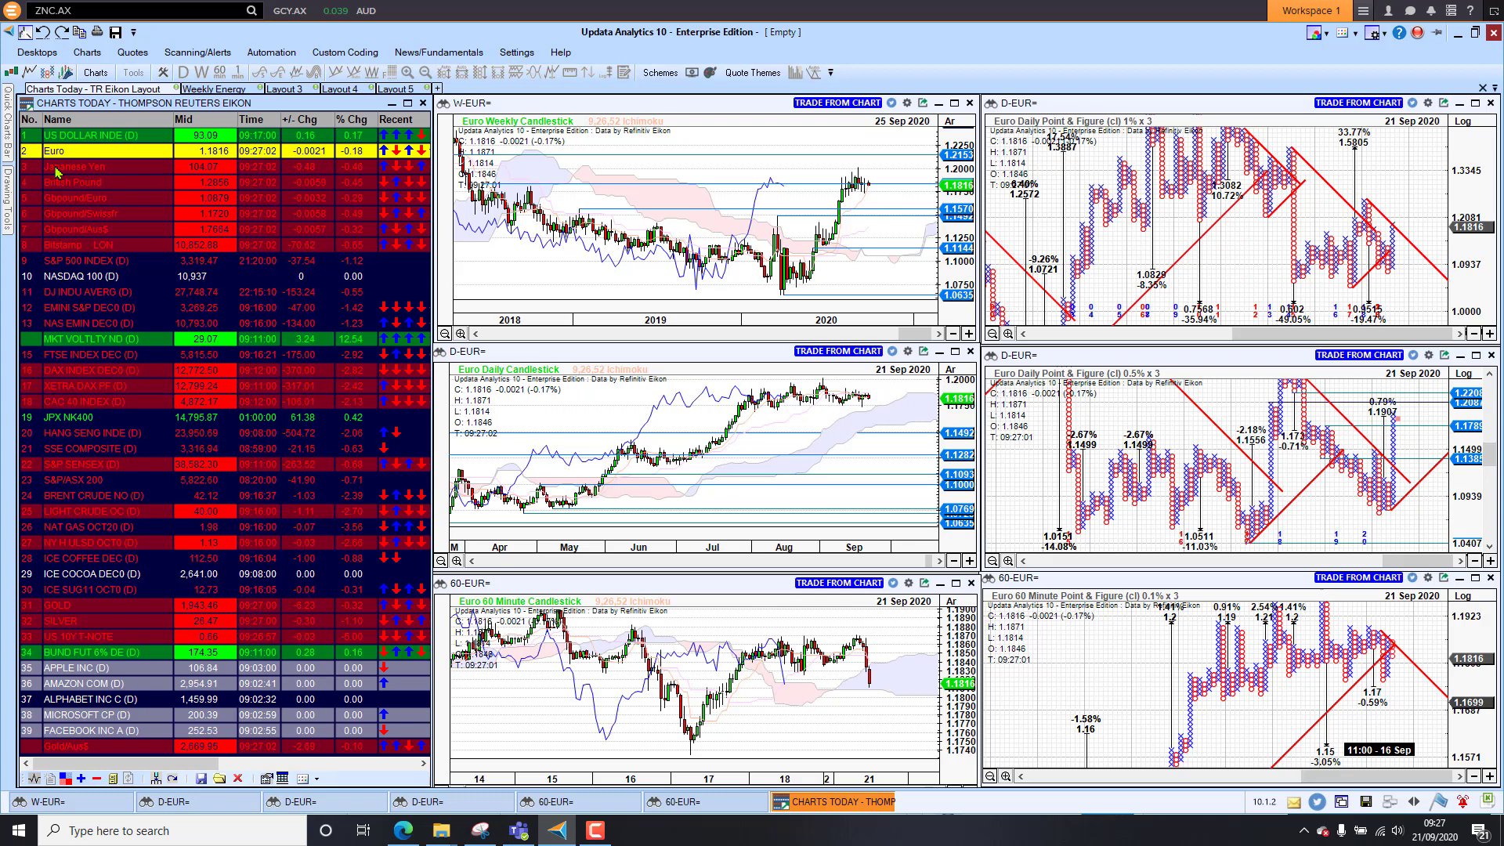
pyautogui.click(76, 166)
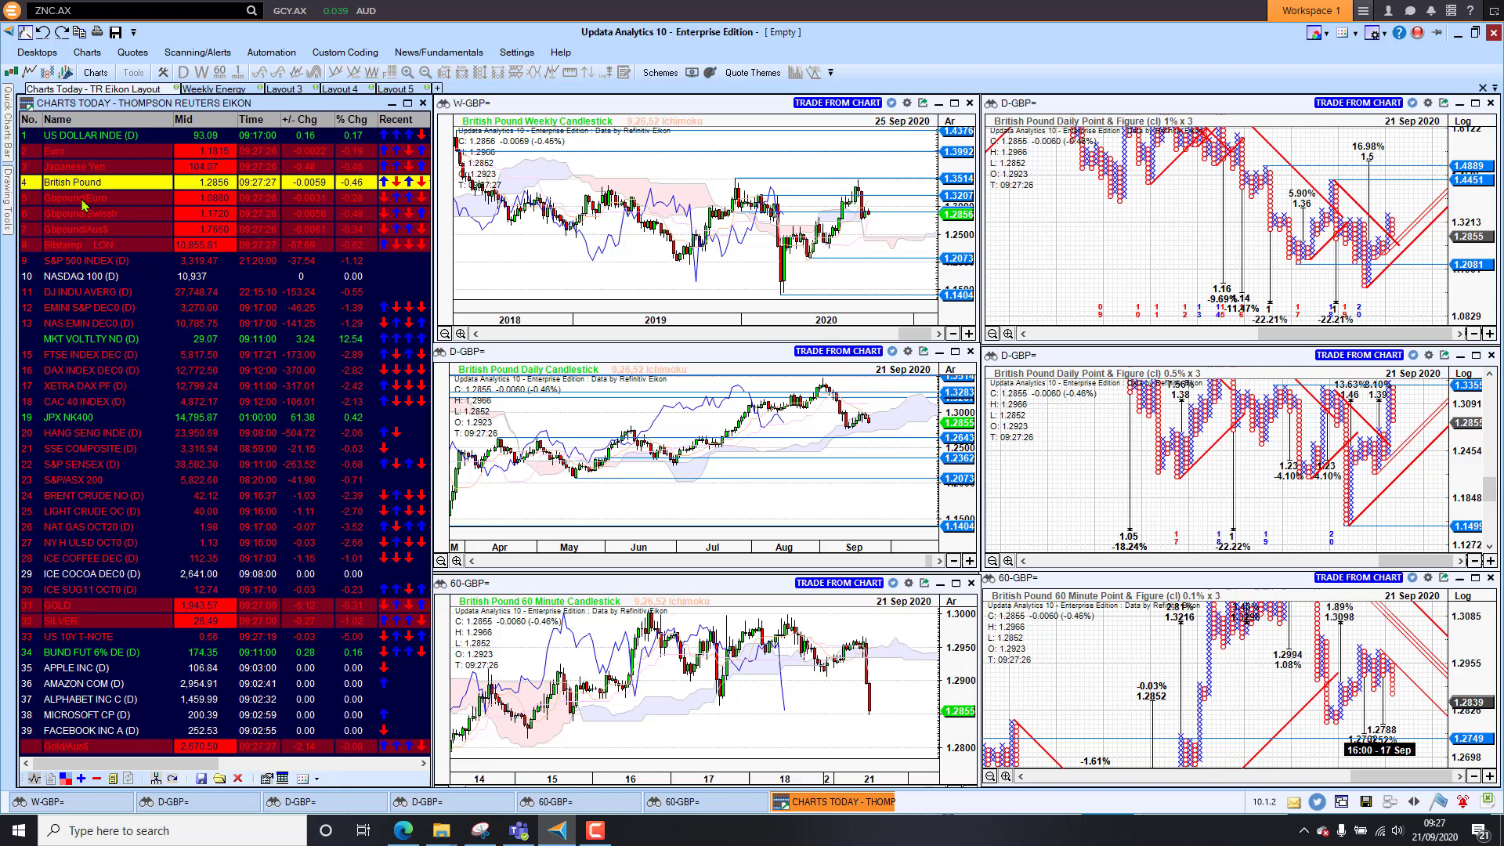
pyautogui.click(72, 197)
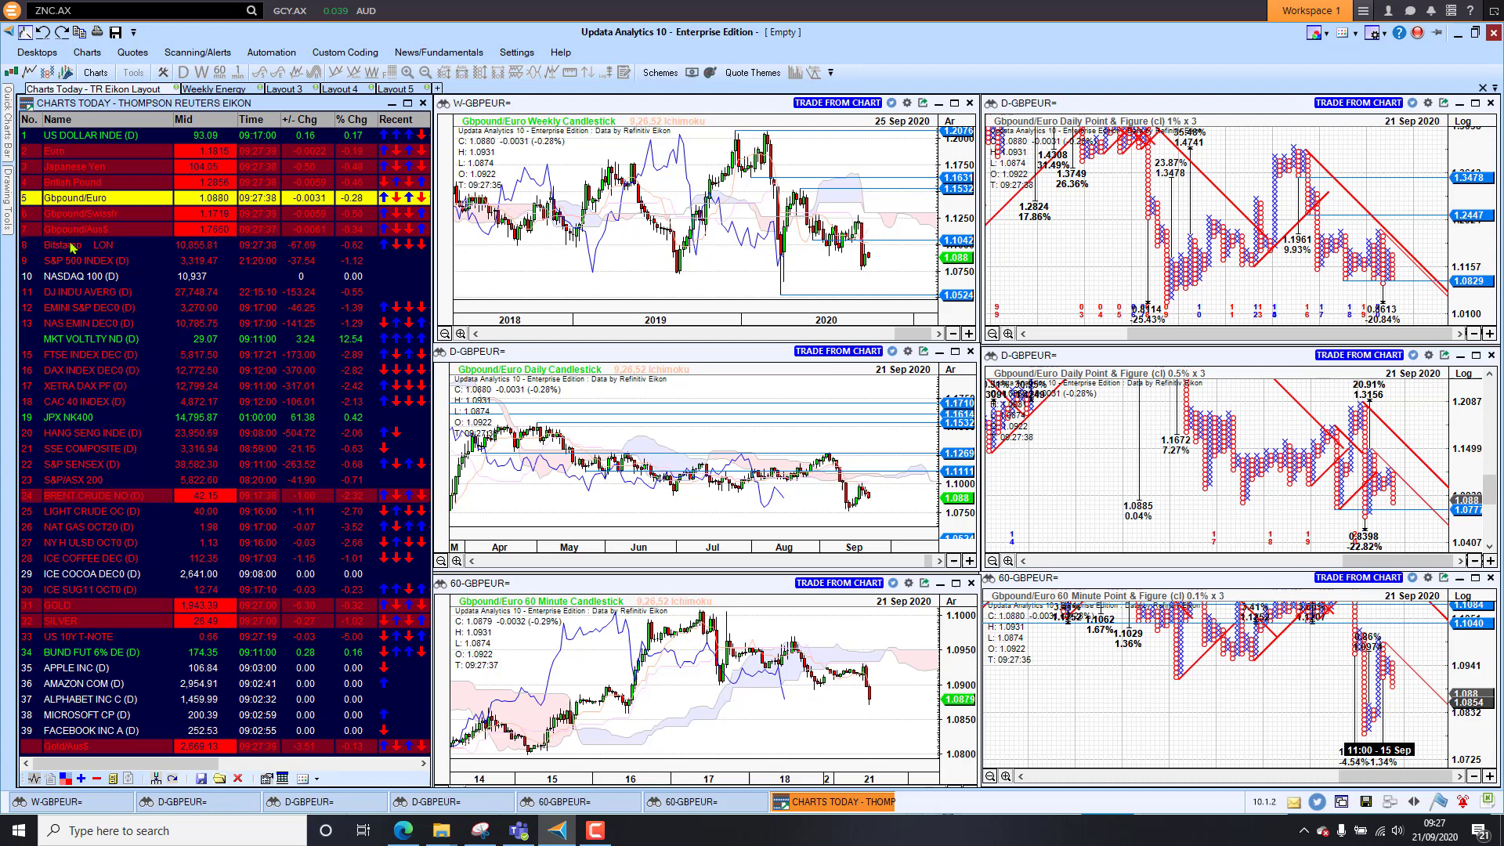
# Show the Bitstamp LON charts, then S&P 500 INDEX in all six panes.
pyautogui.click(68, 245)
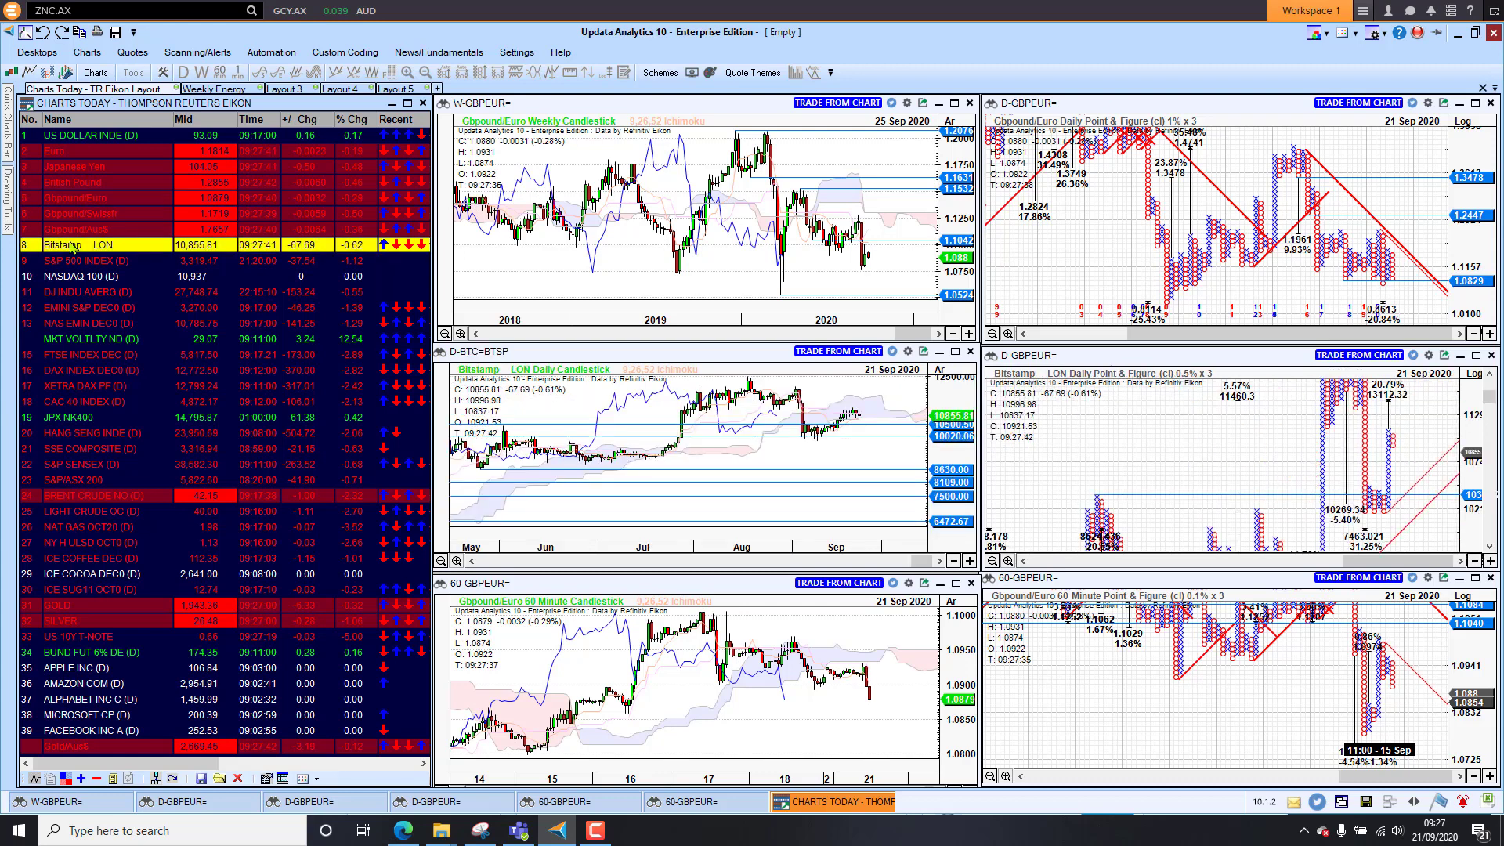
pyautogui.click(77, 245)
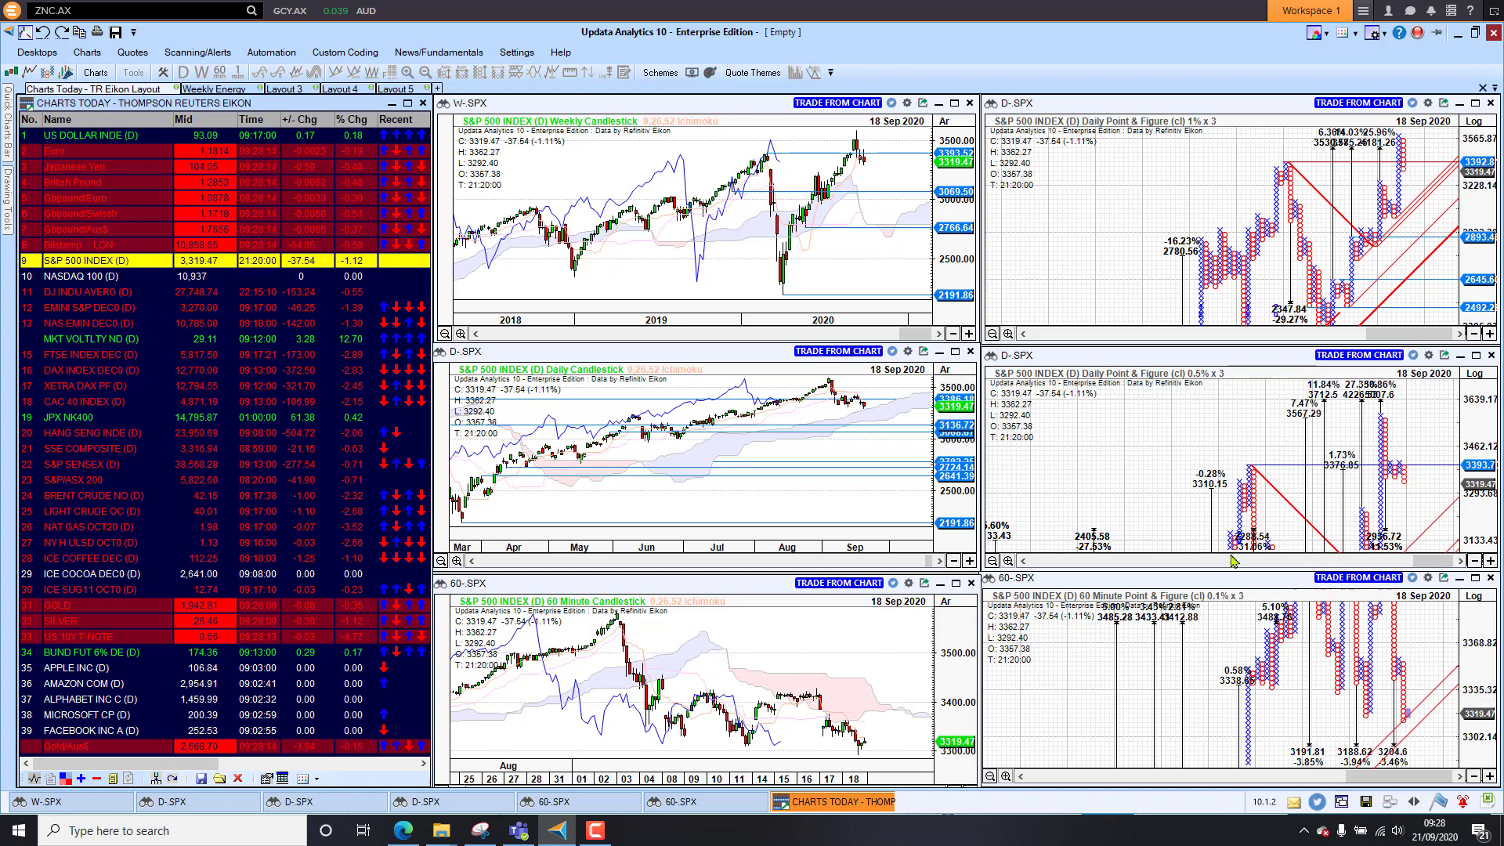
pyautogui.moveTo(1406, 501)
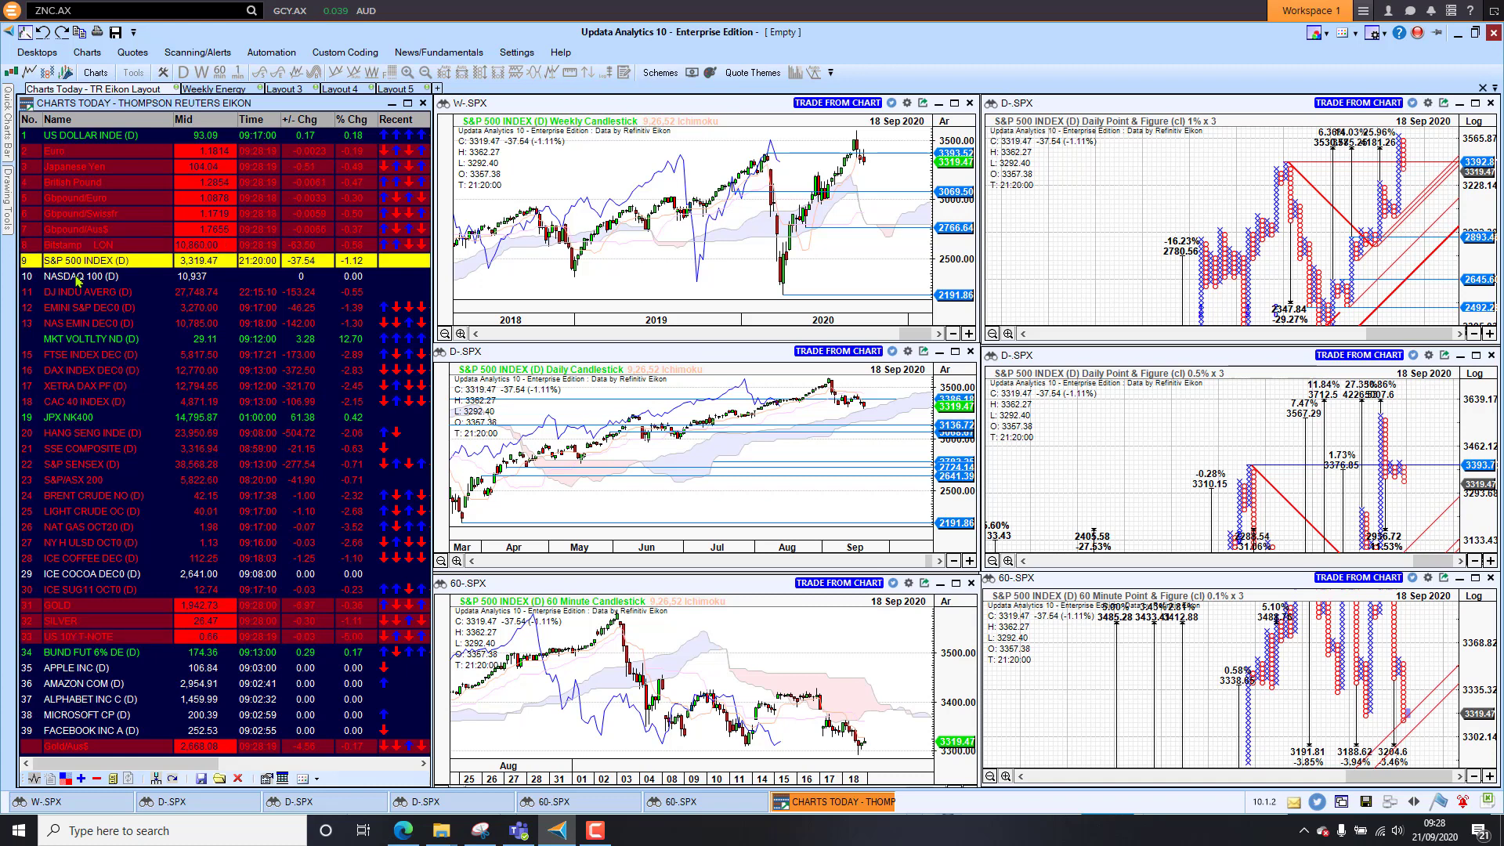
# Cycle the charts through NASDAQ 100, DJ INDU AVERG, EMINI S&P DEC0 and NAS EMINI DEC0.
pyautogui.click(87, 277)
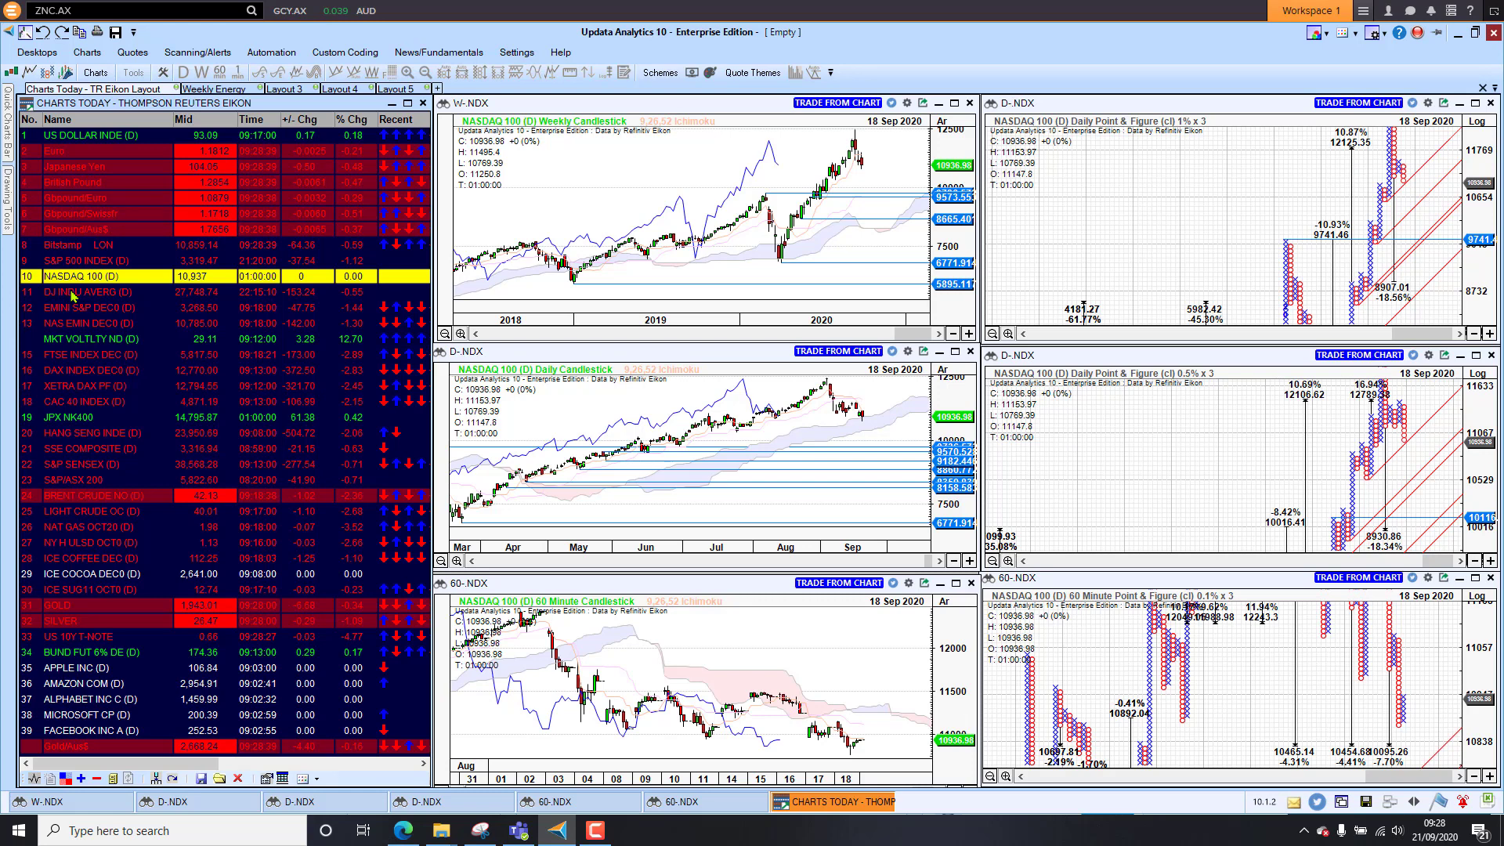
pyautogui.click(91, 292)
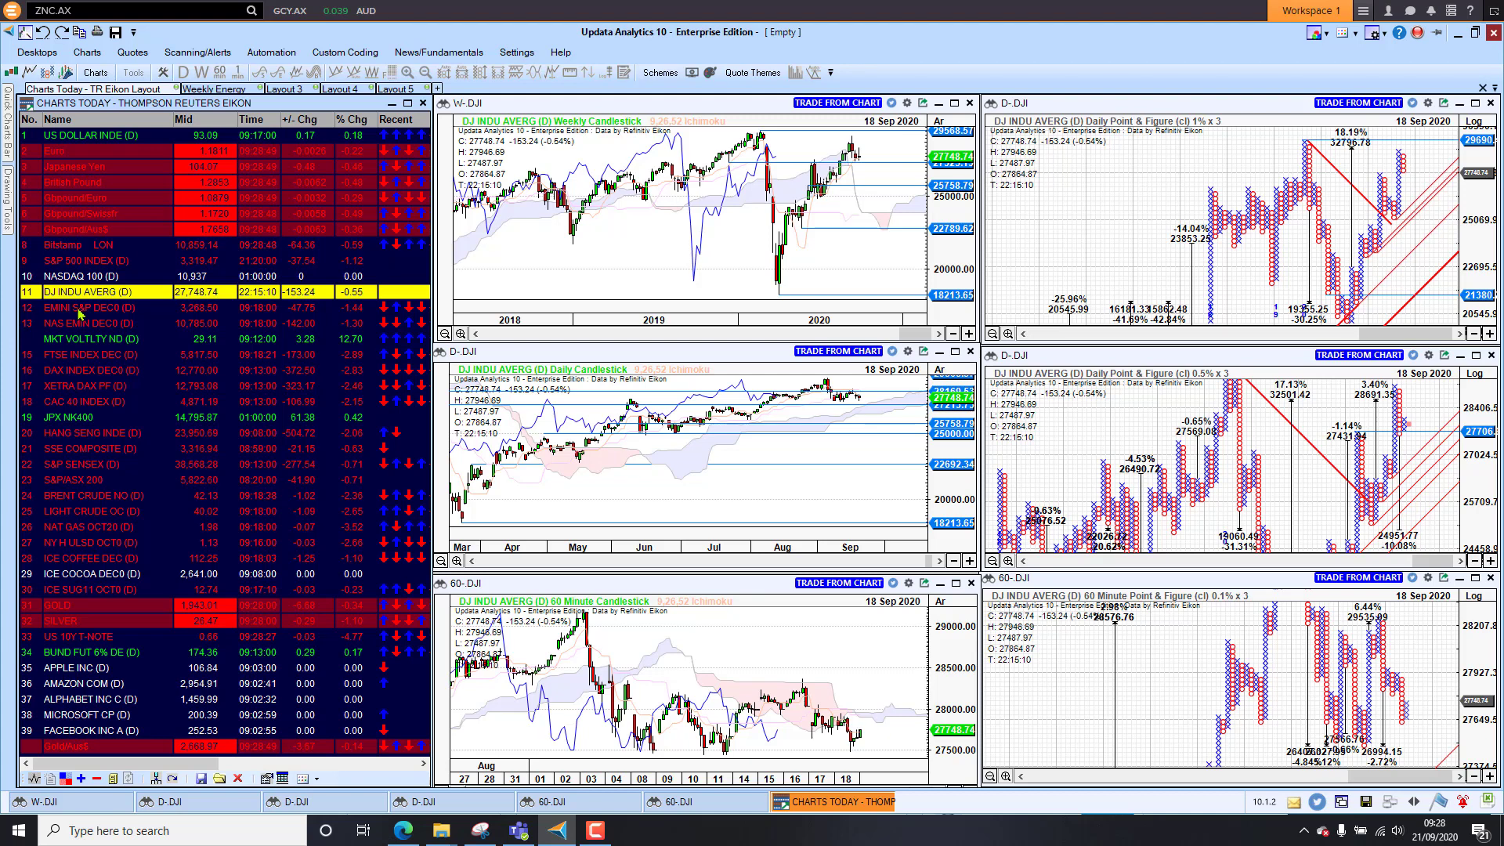
pyautogui.click(91, 308)
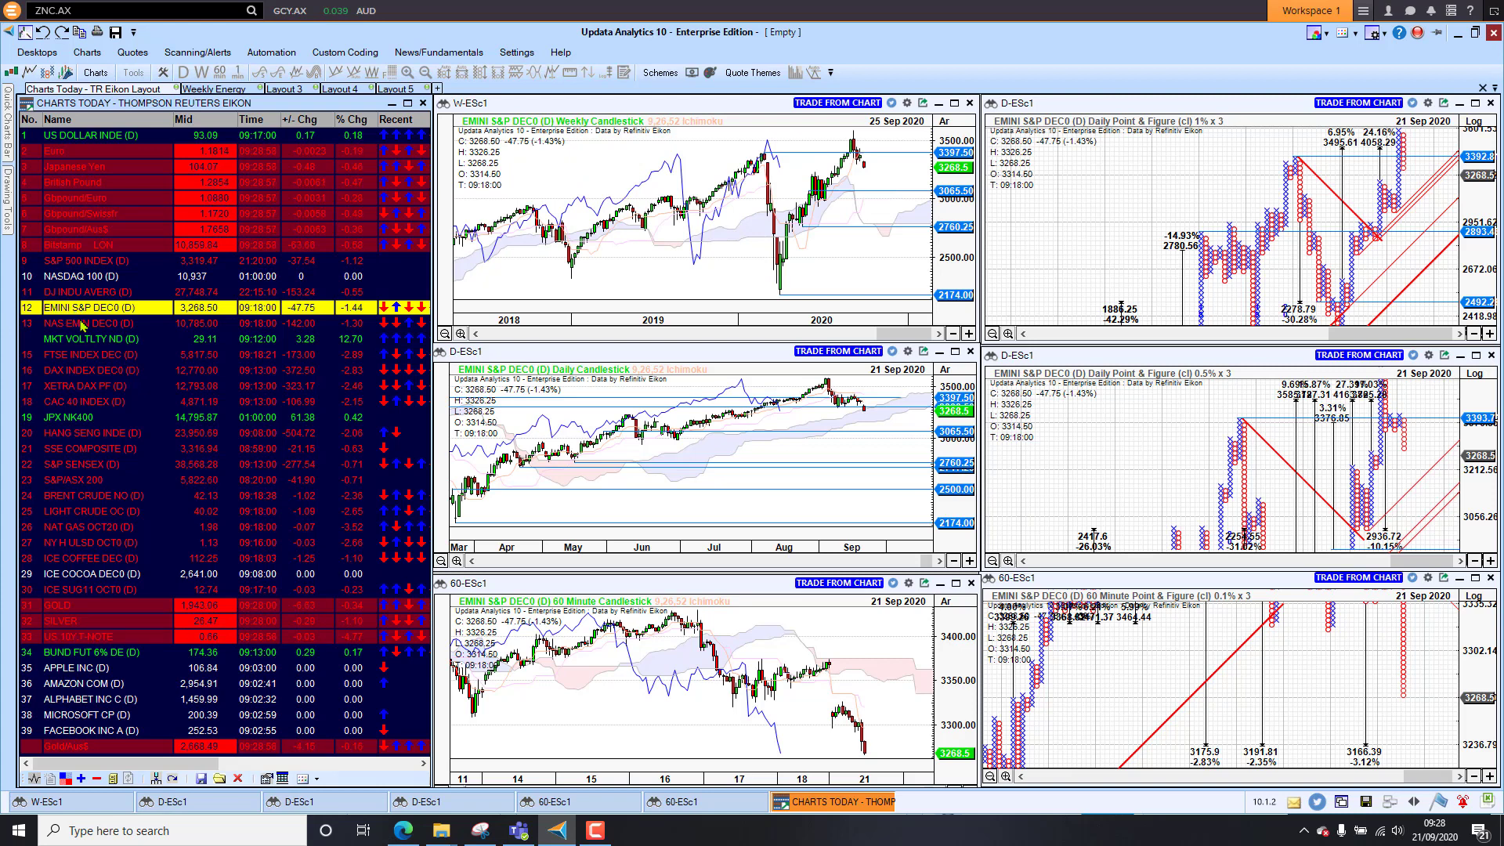
pyautogui.click(106, 323)
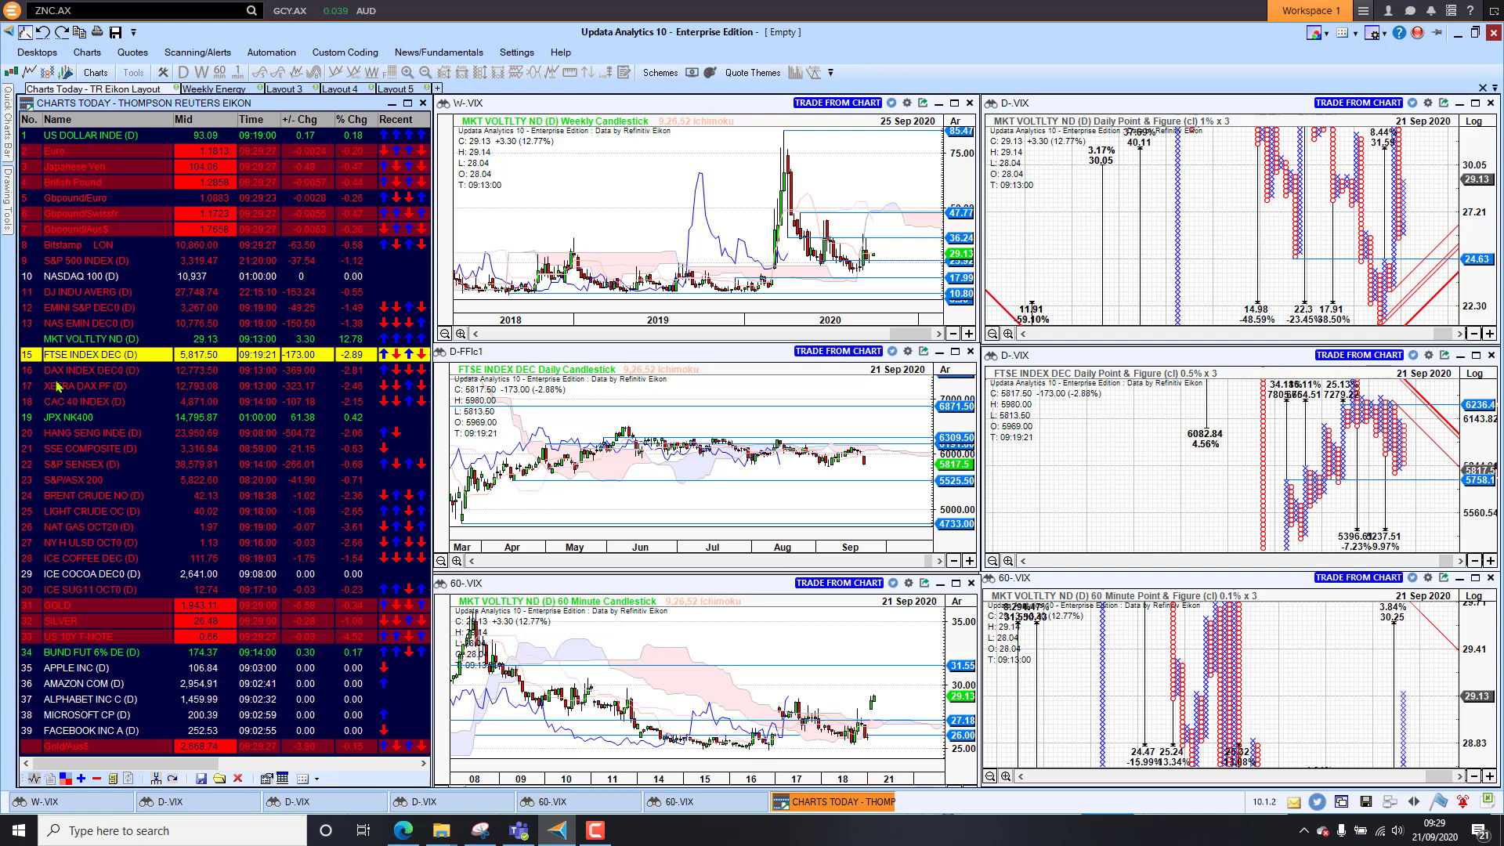
# Cycle through DAX, Hang Seng, S&P SENSEX and S&P/ASX 200, then switch to Weekly Energy layout.
pyautogui.click(91, 385)
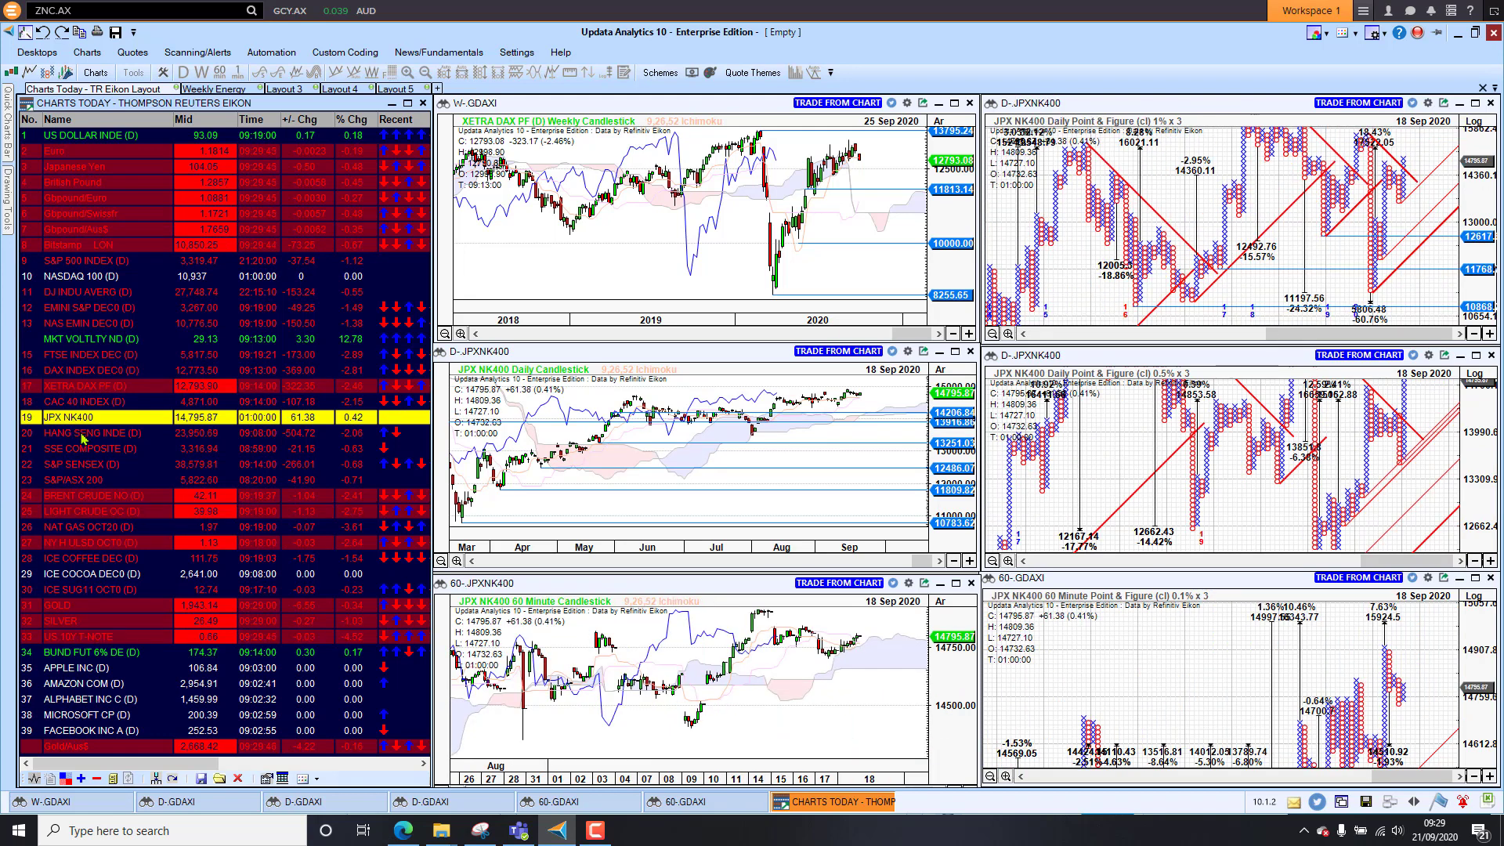
pyautogui.click(96, 432)
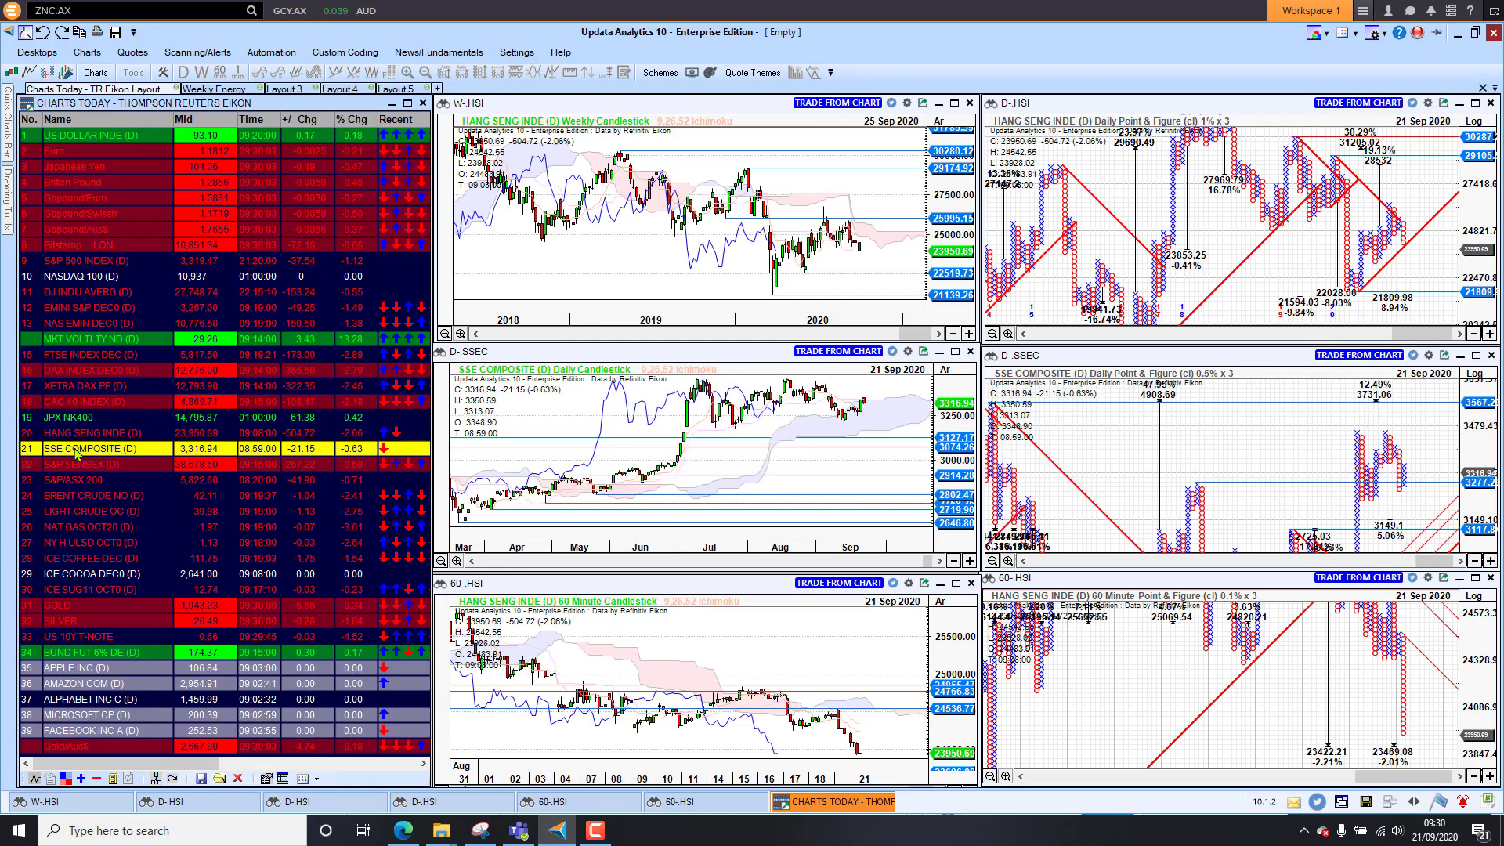
pyautogui.doubleClick(95, 449)
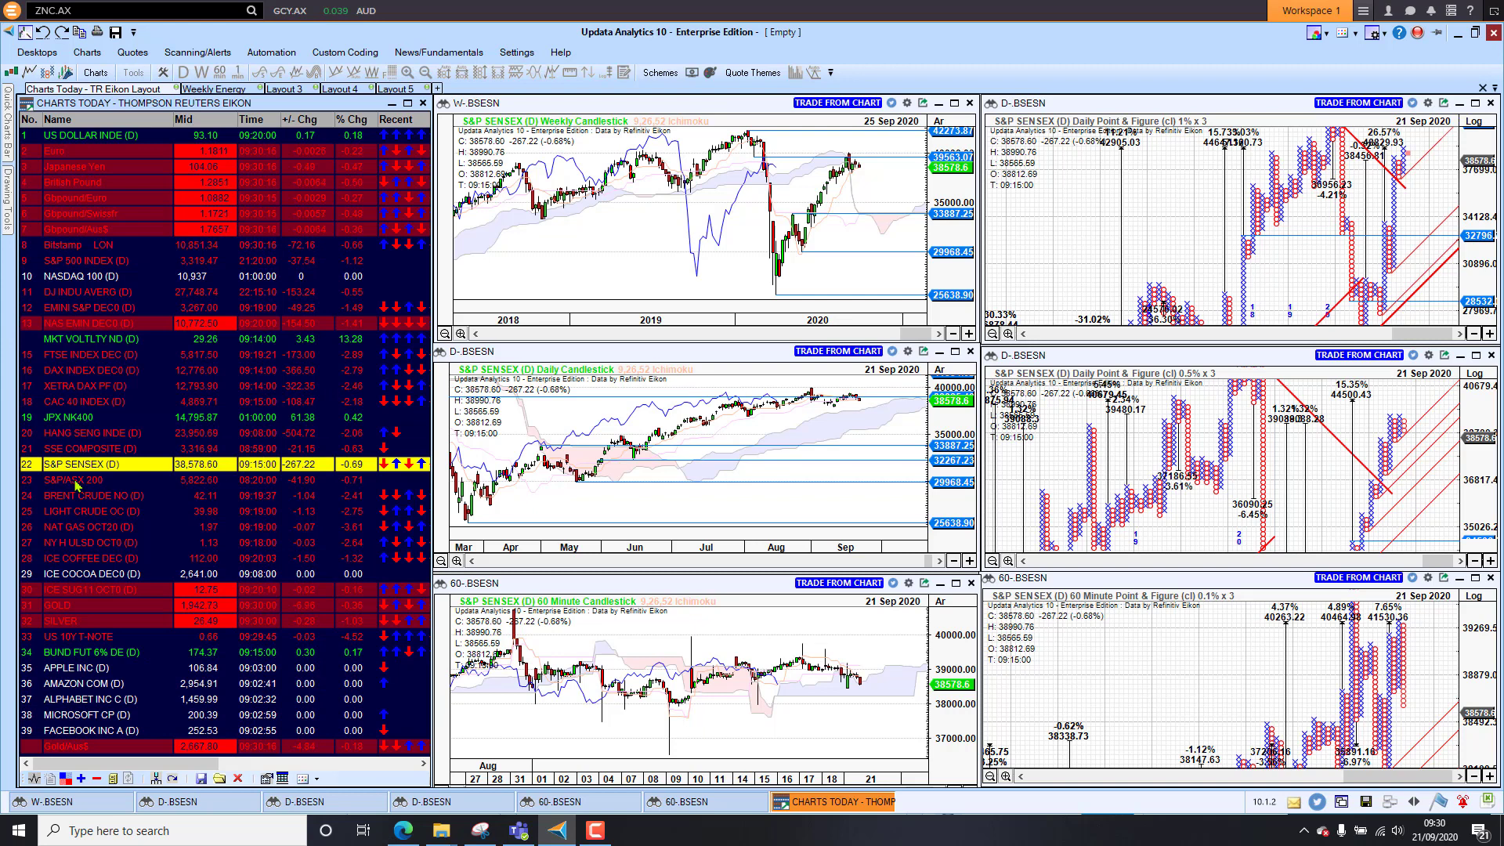
pyautogui.click(95, 479)
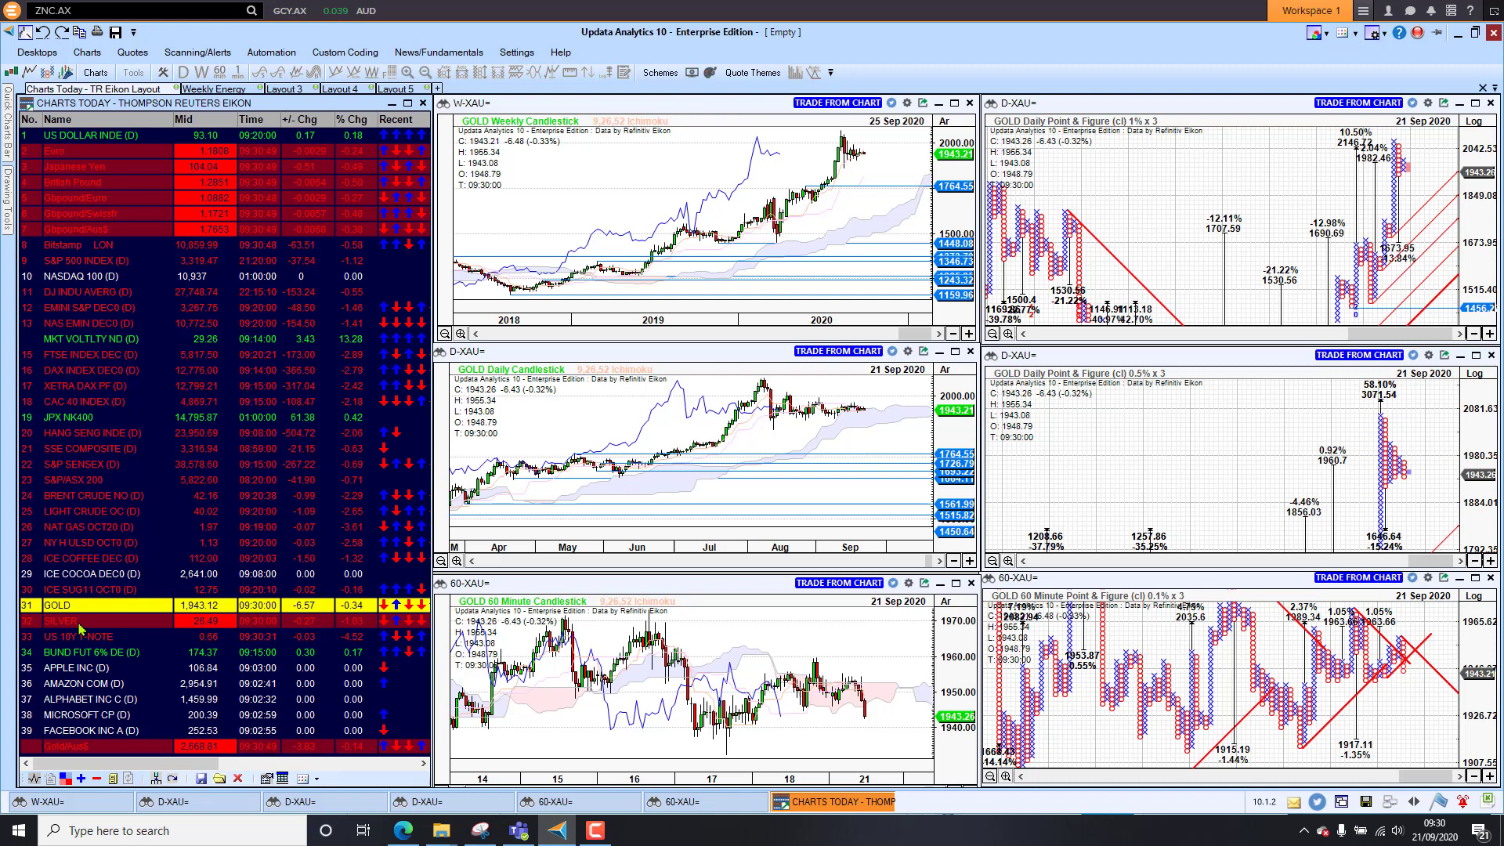
pyautogui.click(59, 621)
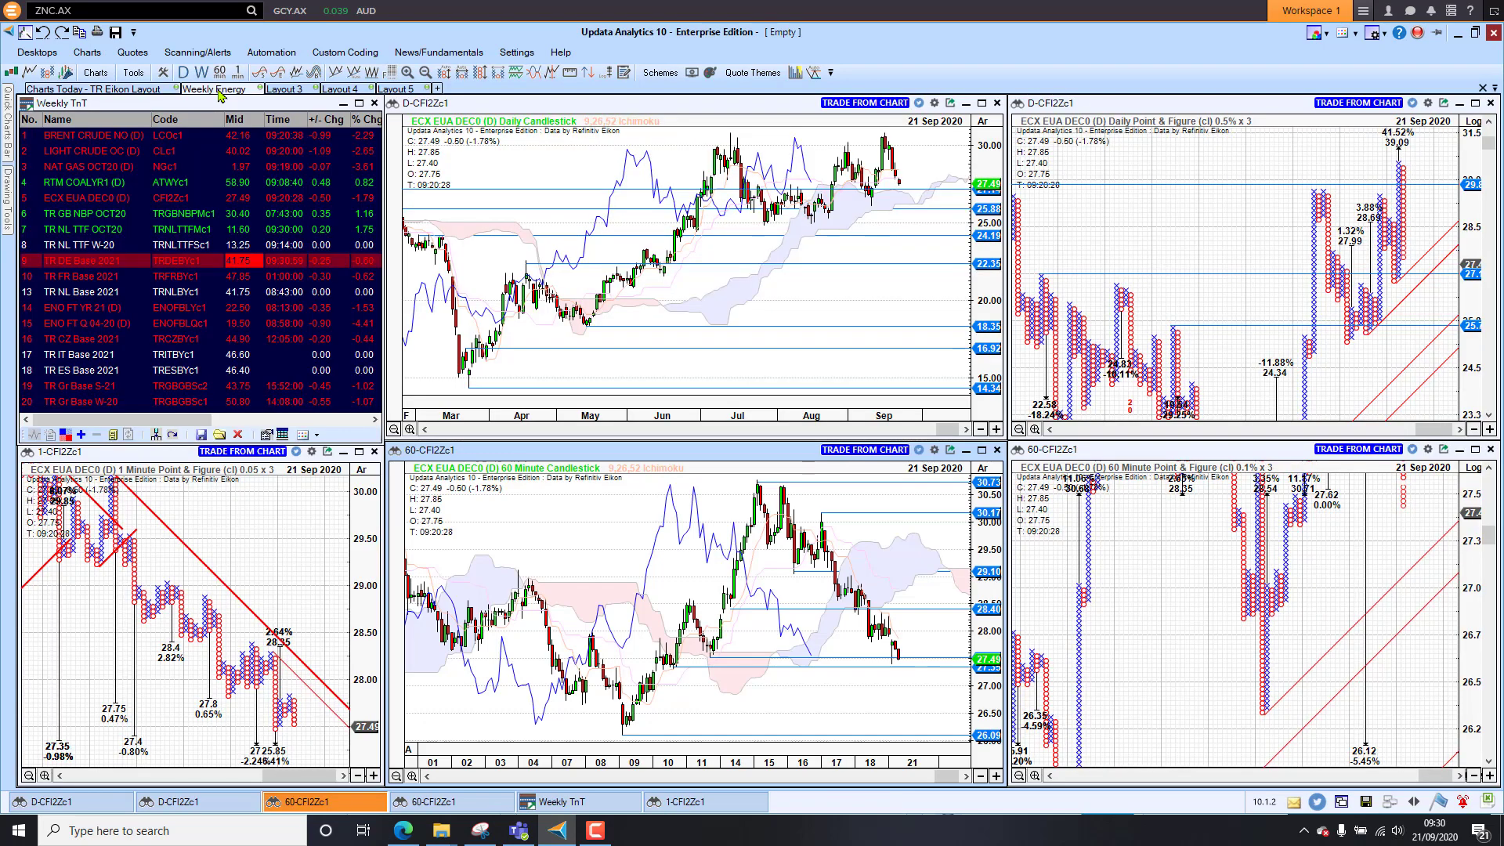
# Load the BRENT CRUDE NO (D) charts from the Weekly TnT watchlist.
pyautogui.click(86, 134)
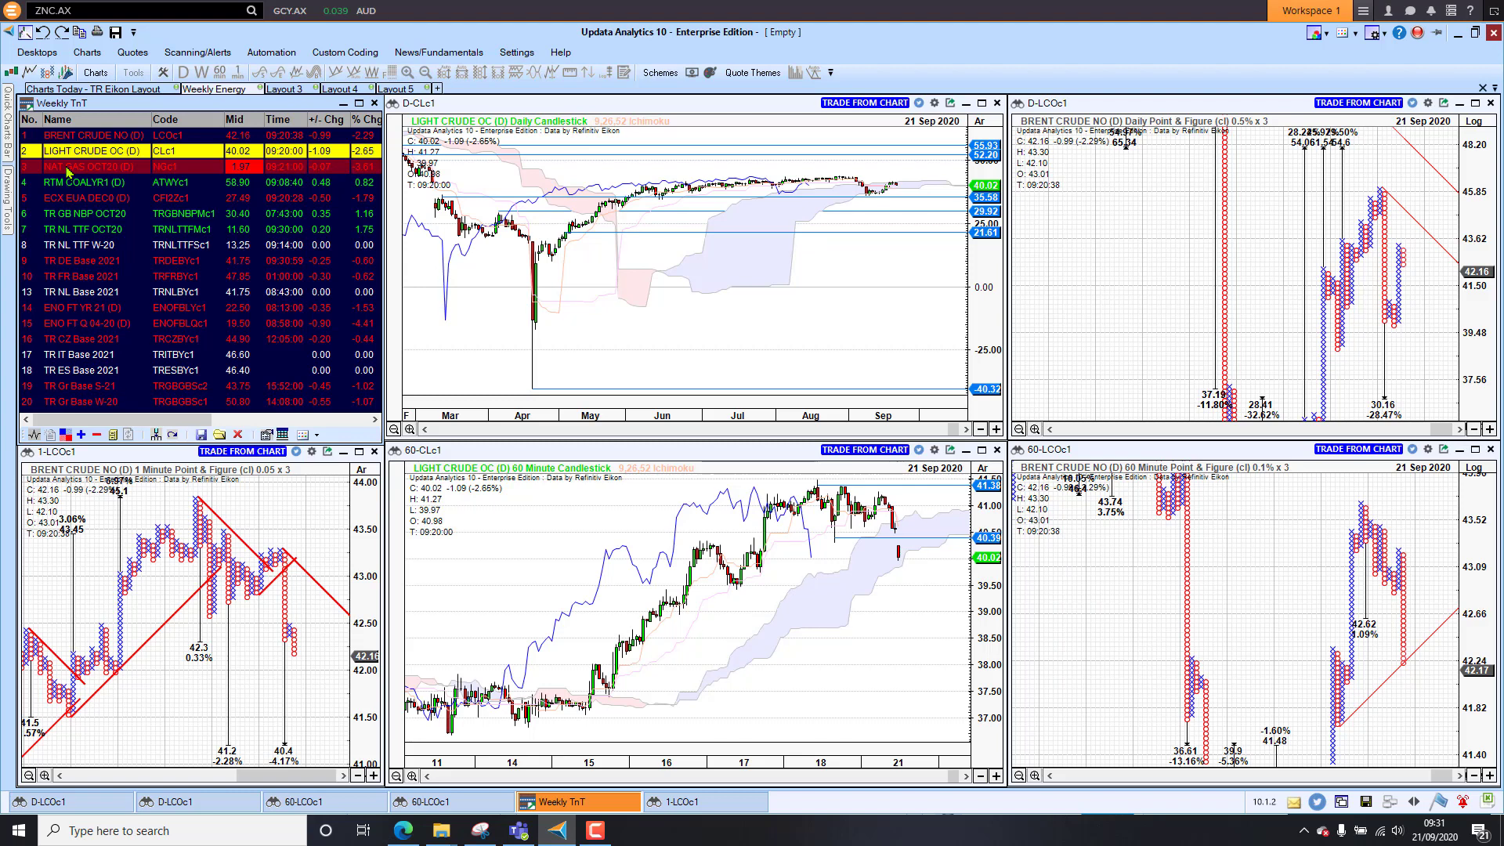
# Show the NAT GAS OCT20 charts, then ECX EUA DEC0 across the layout.
pyautogui.click(91, 166)
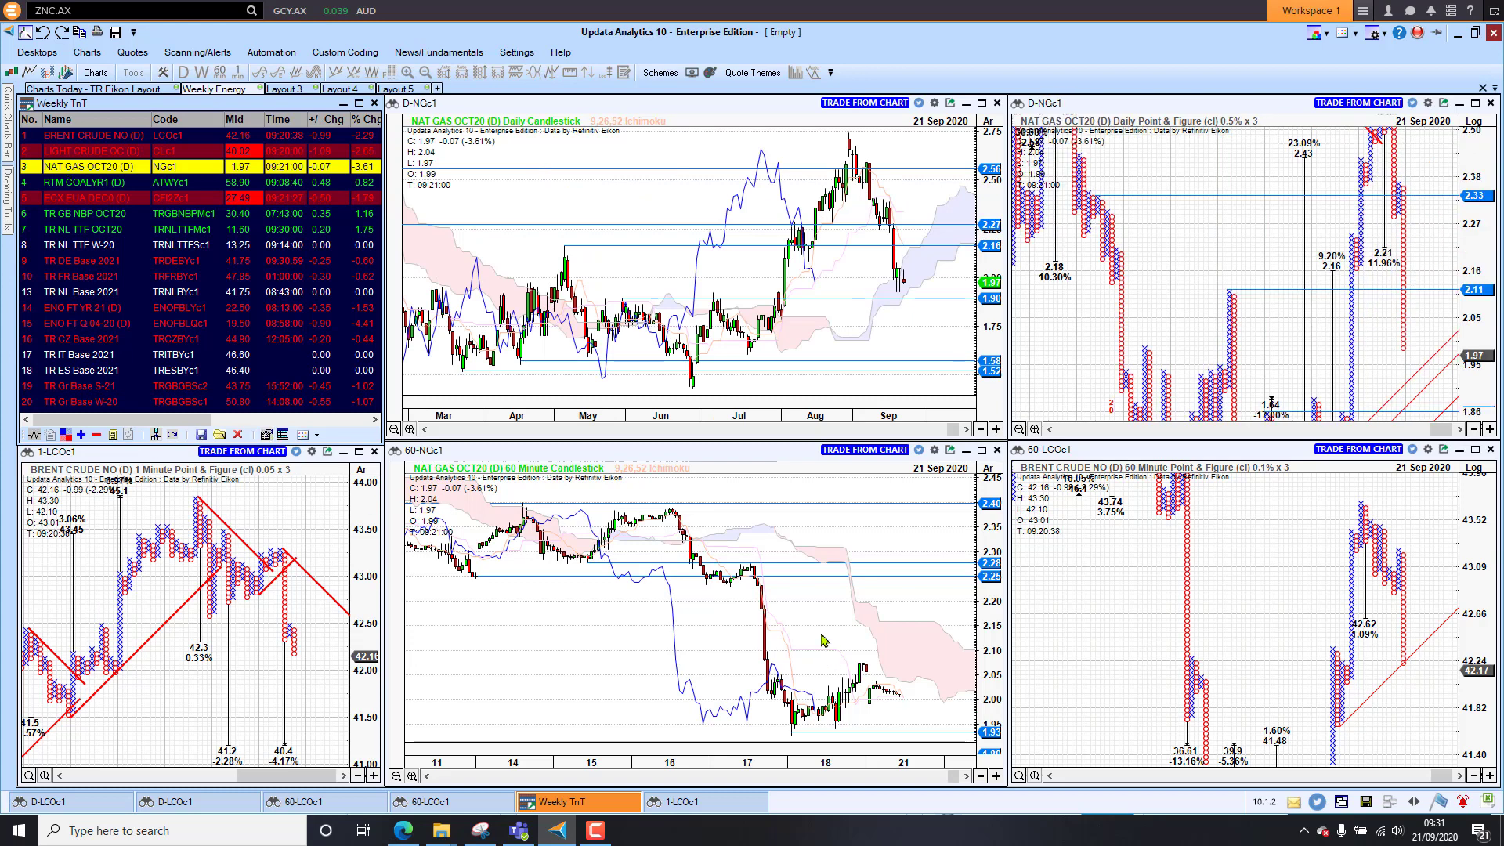
pyautogui.moveTo(752, 568)
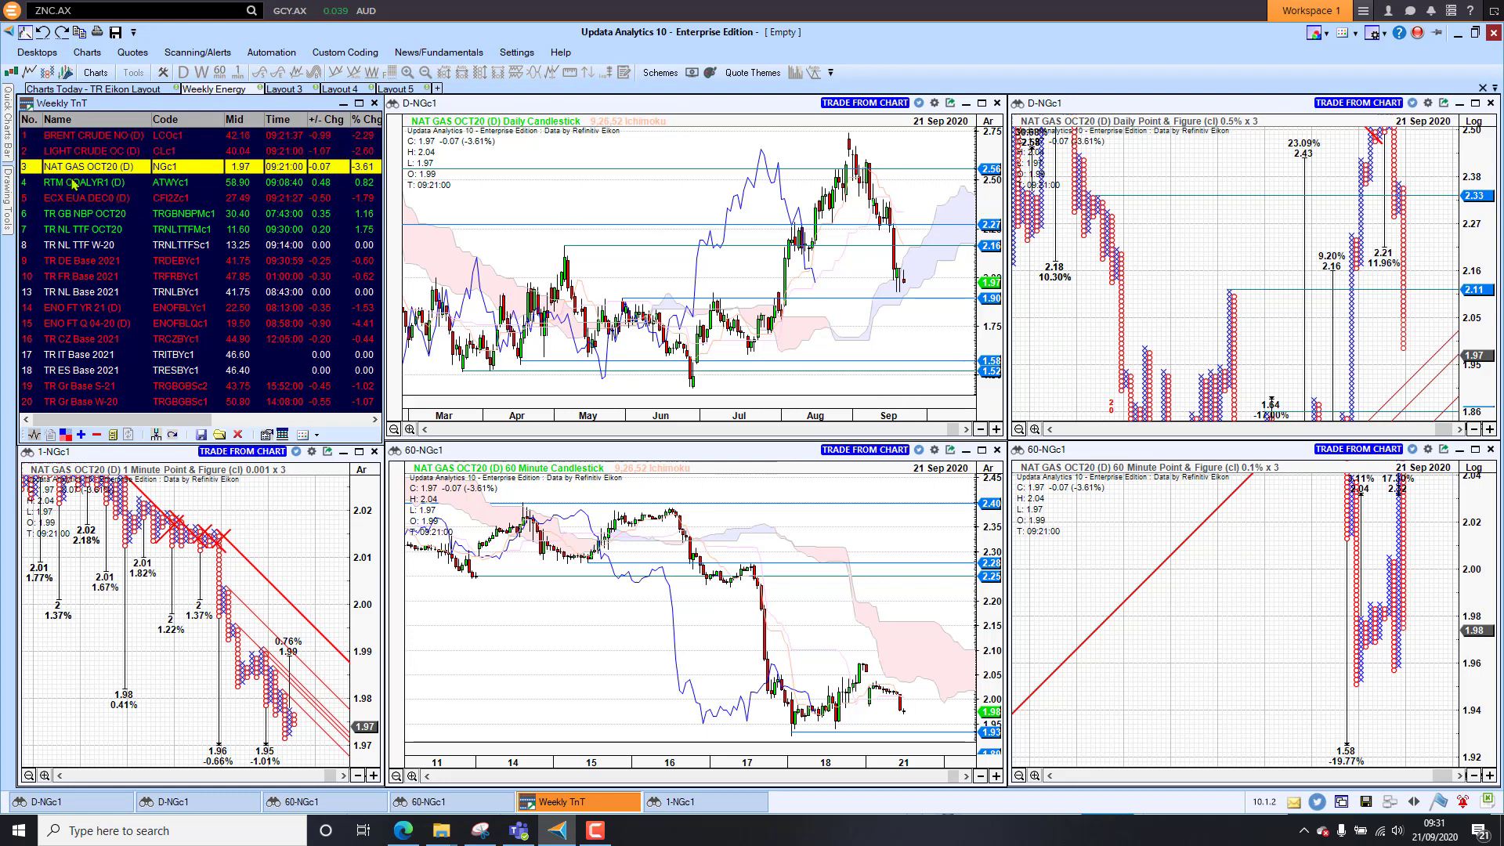
pyautogui.moveTo(480, 149)
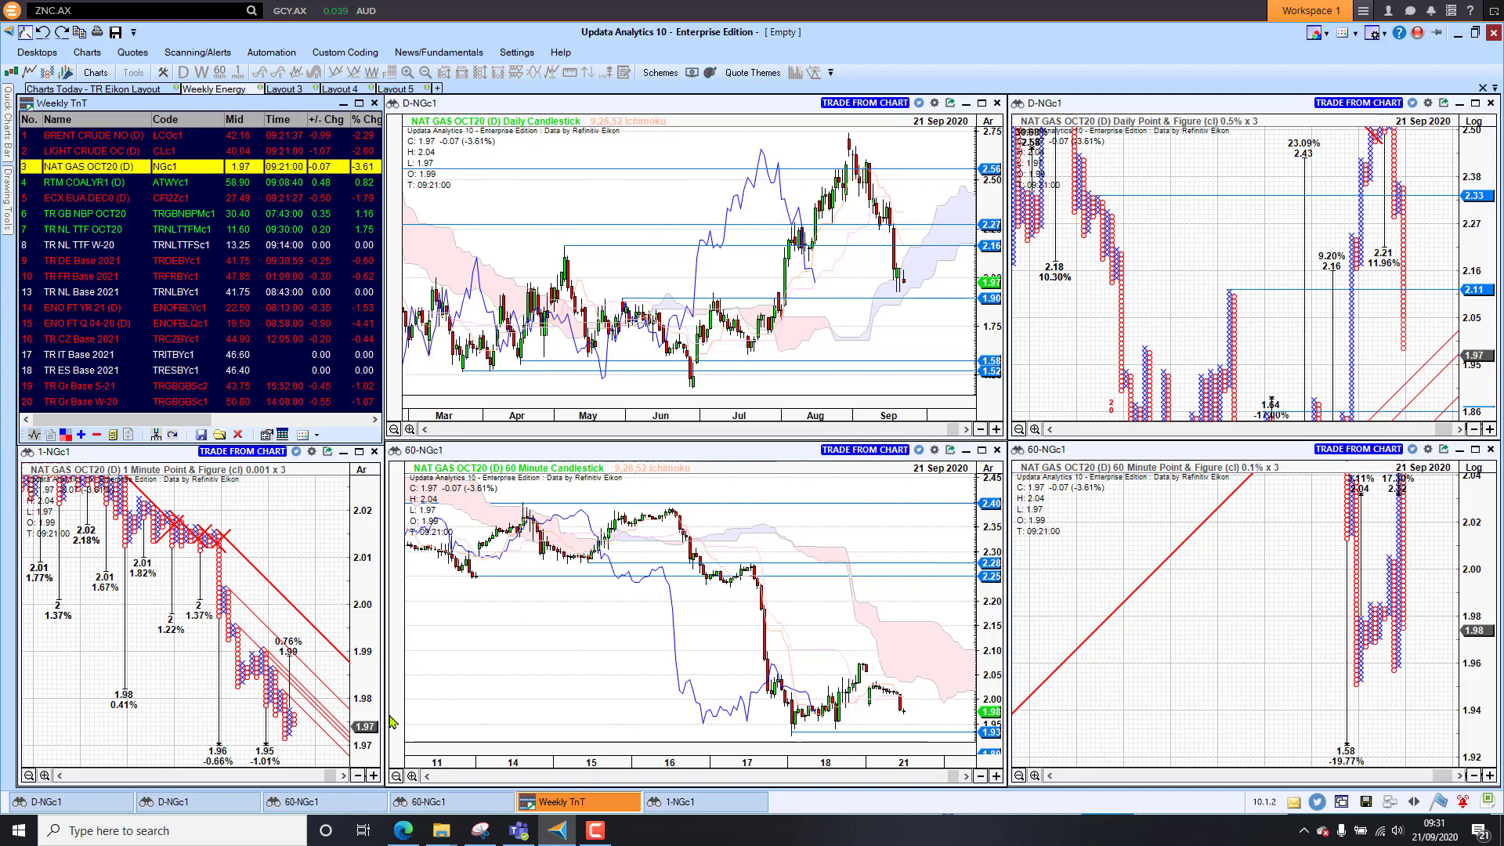
pyautogui.click(91, 182)
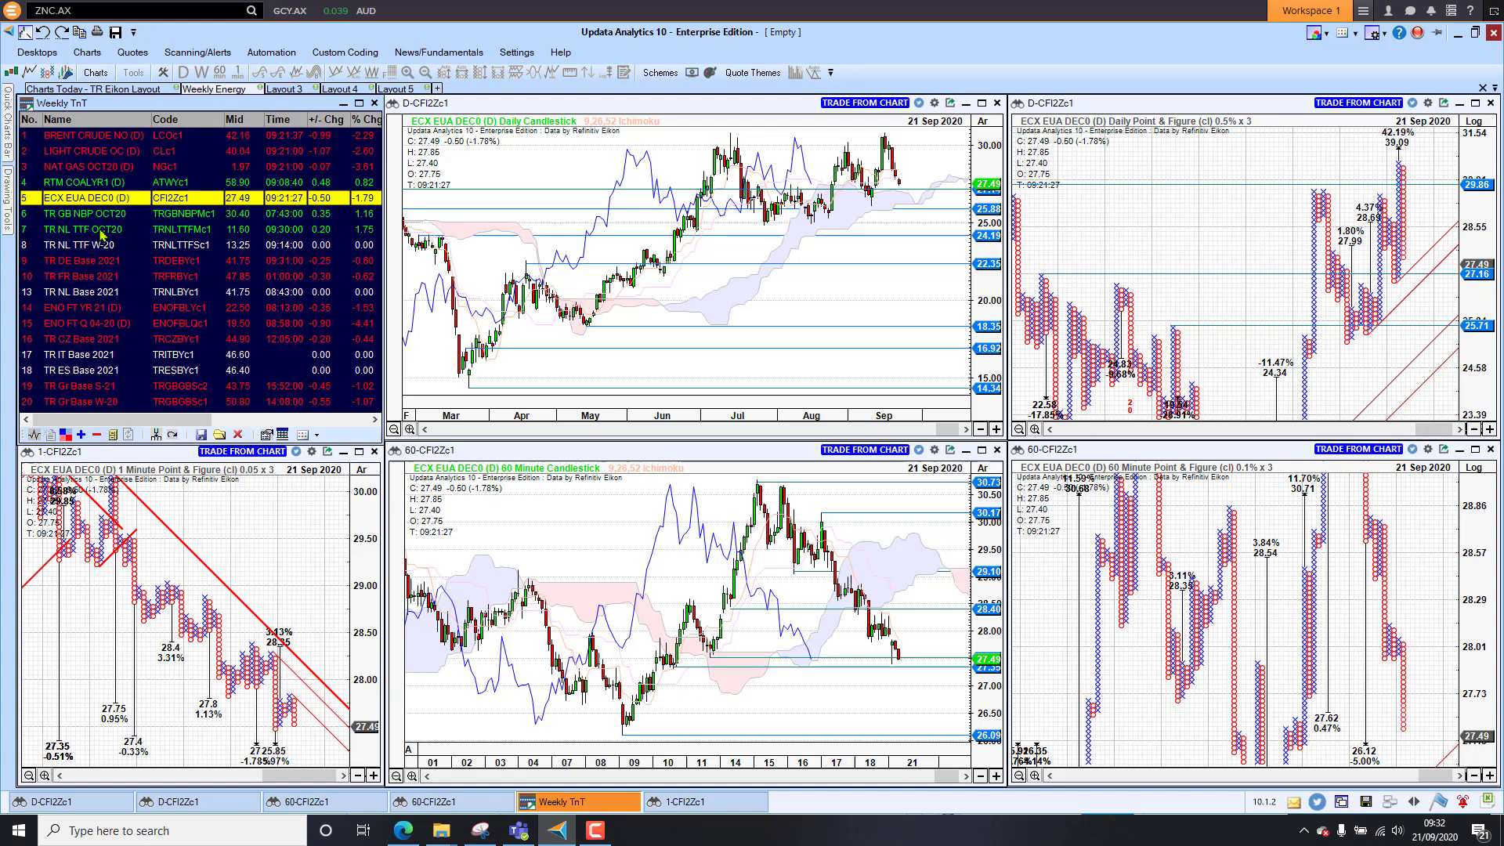
# Select TR DE Base 2021 in the Weekly TnT watchlist for all six panels.
pyautogui.click(82, 260)
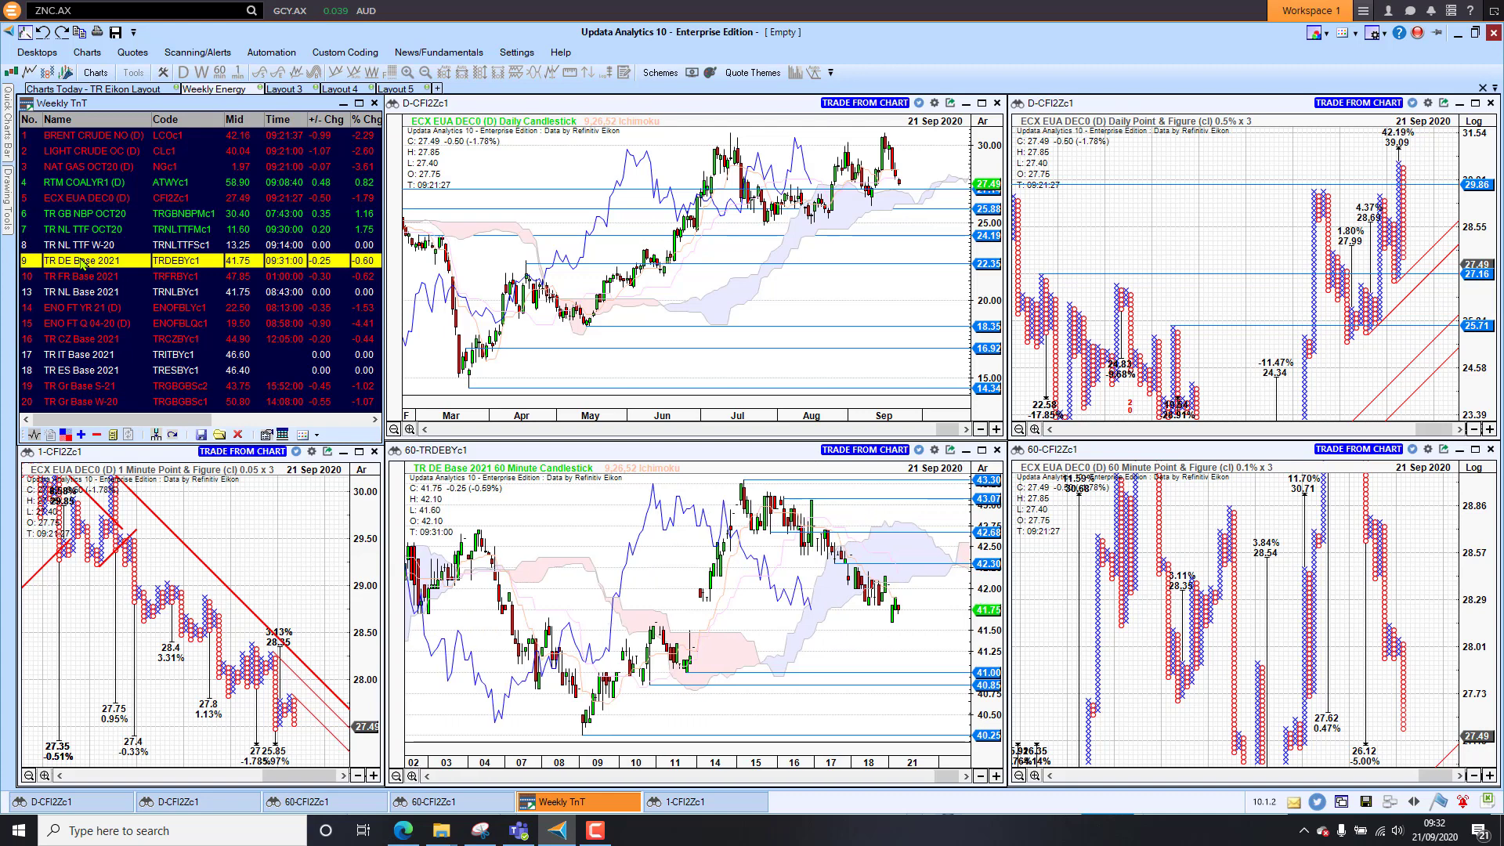
pyautogui.click(82, 260)
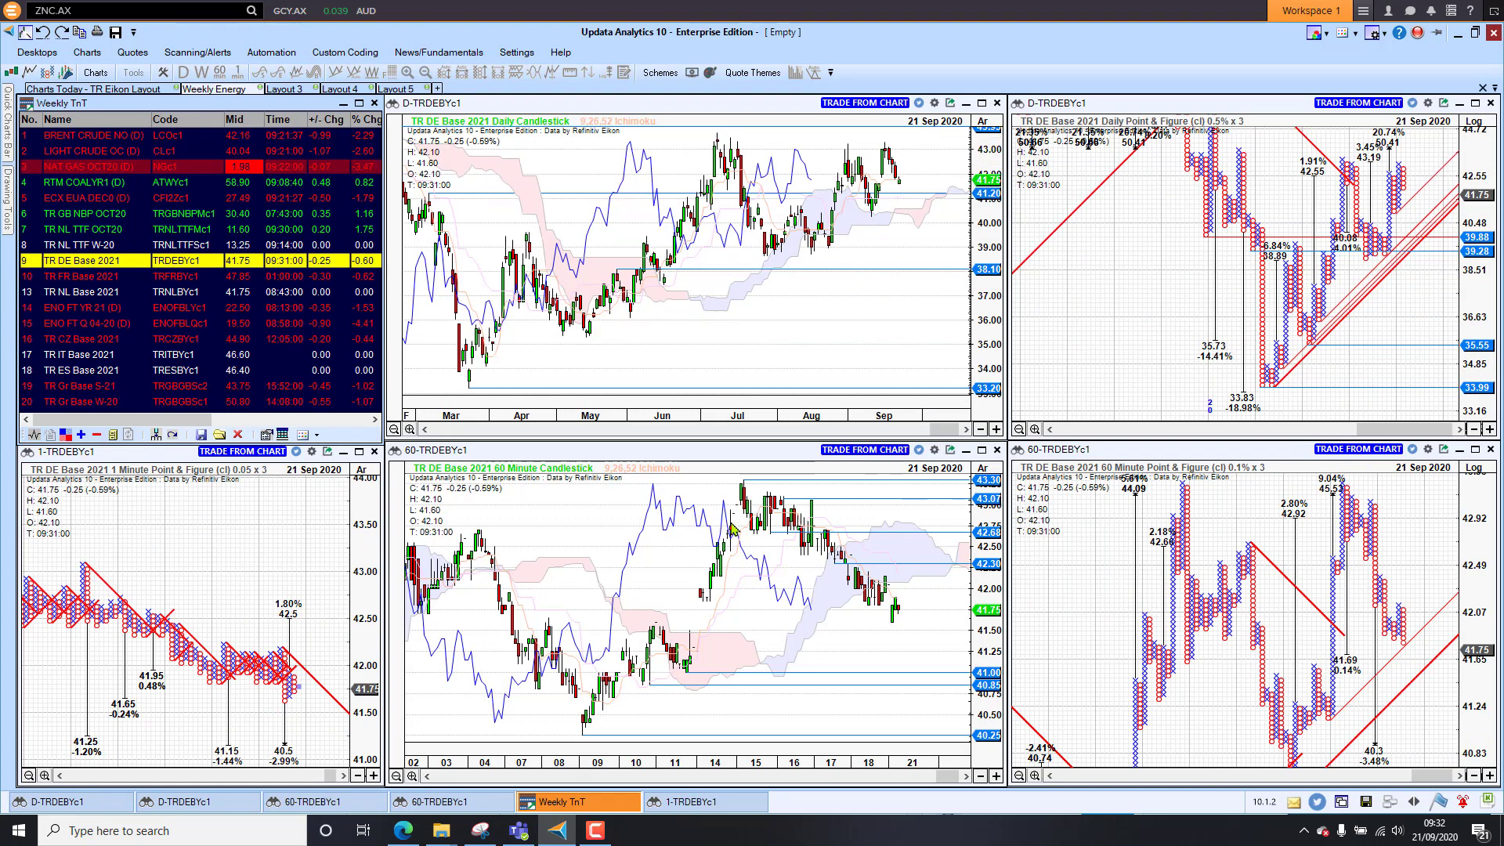
pyautogui.moveTo(671, 568)
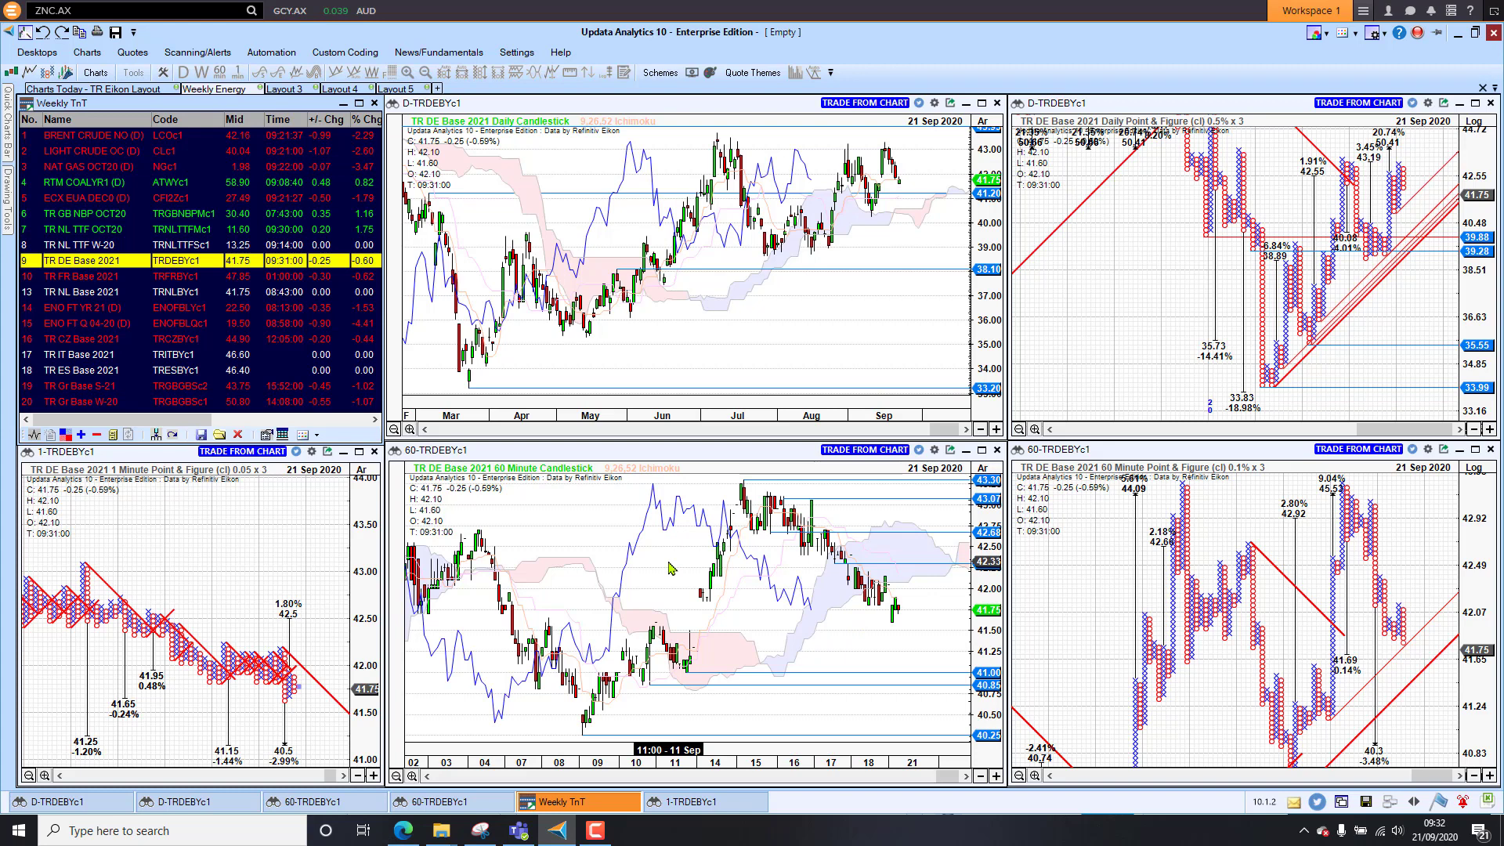
pyautogui.moveTo(646, 561)
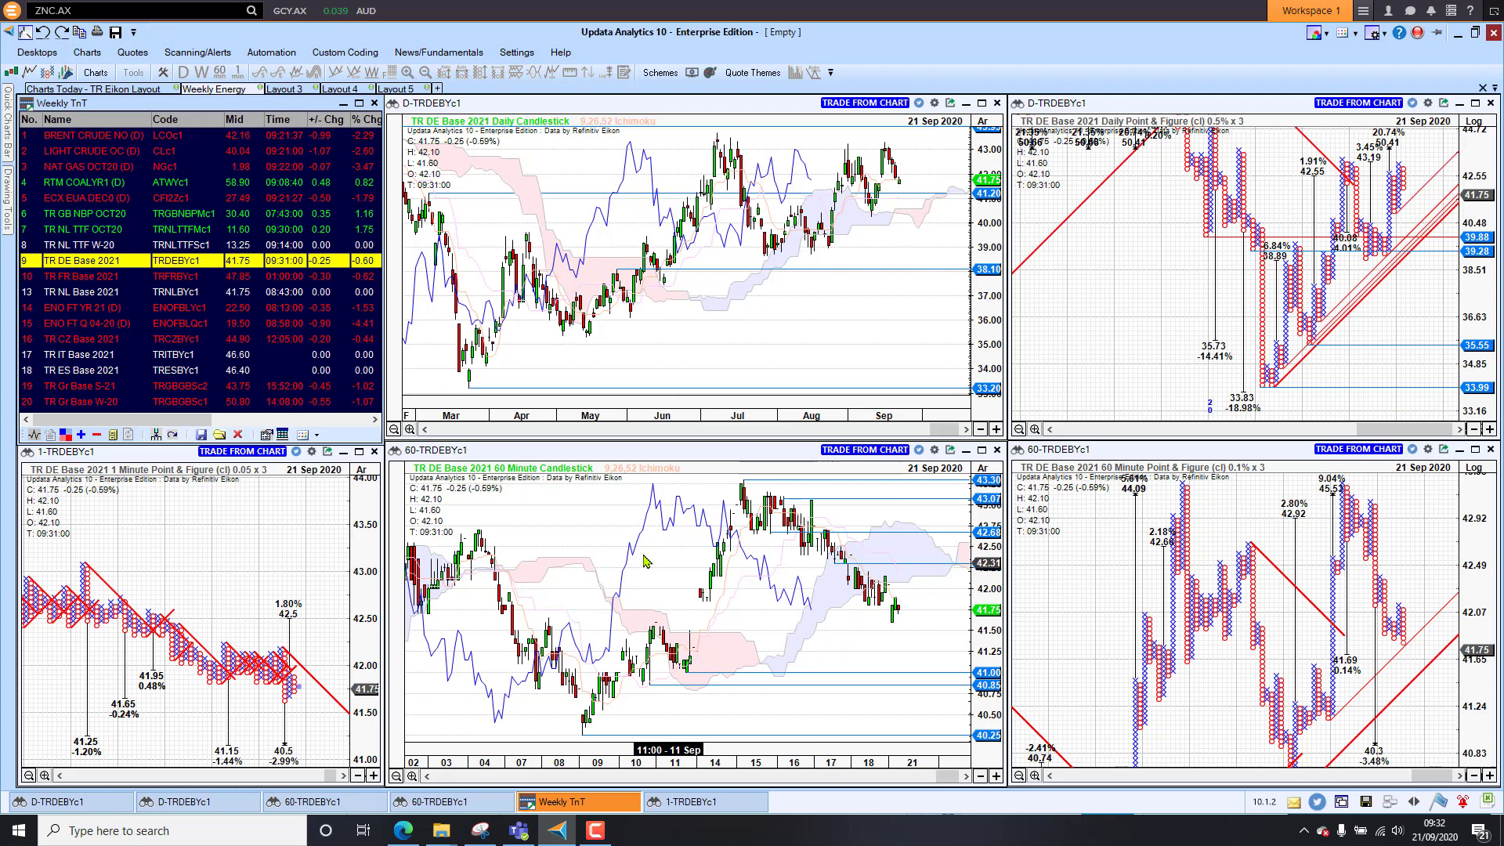